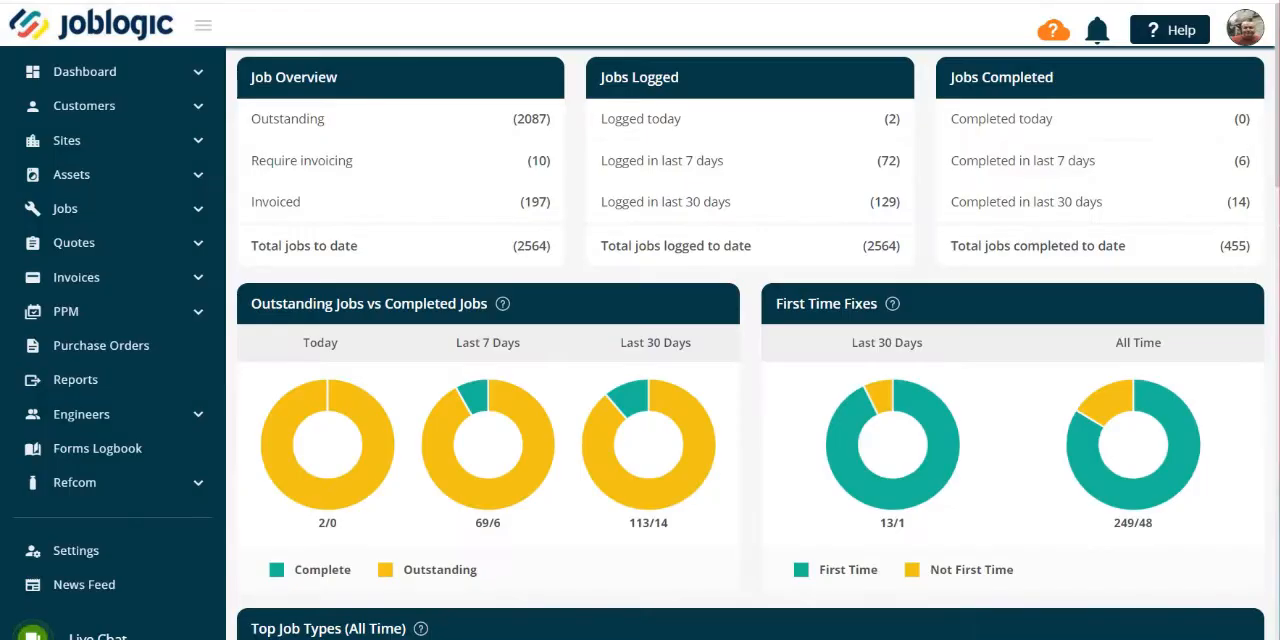
pyautogui.moveTo(306, 344)
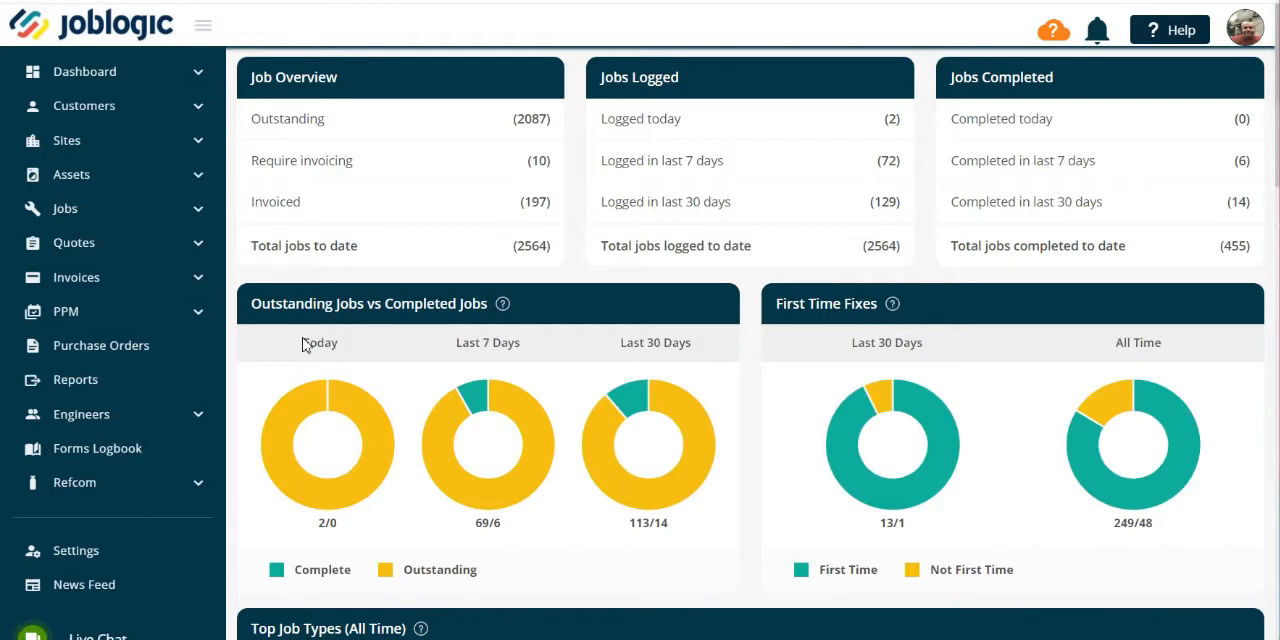
pyautogui.moveTo(180, 434)
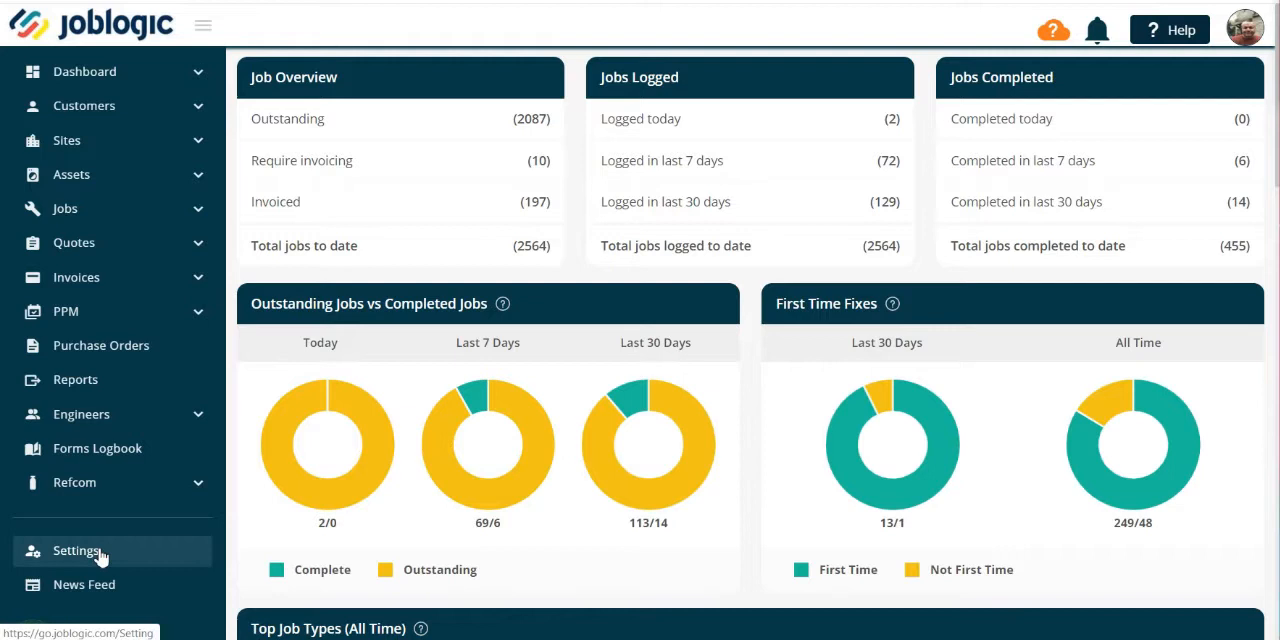
# Go to Electronic Forms settings and scroll through the Available Forms table
pyautogui.click(76, 550)
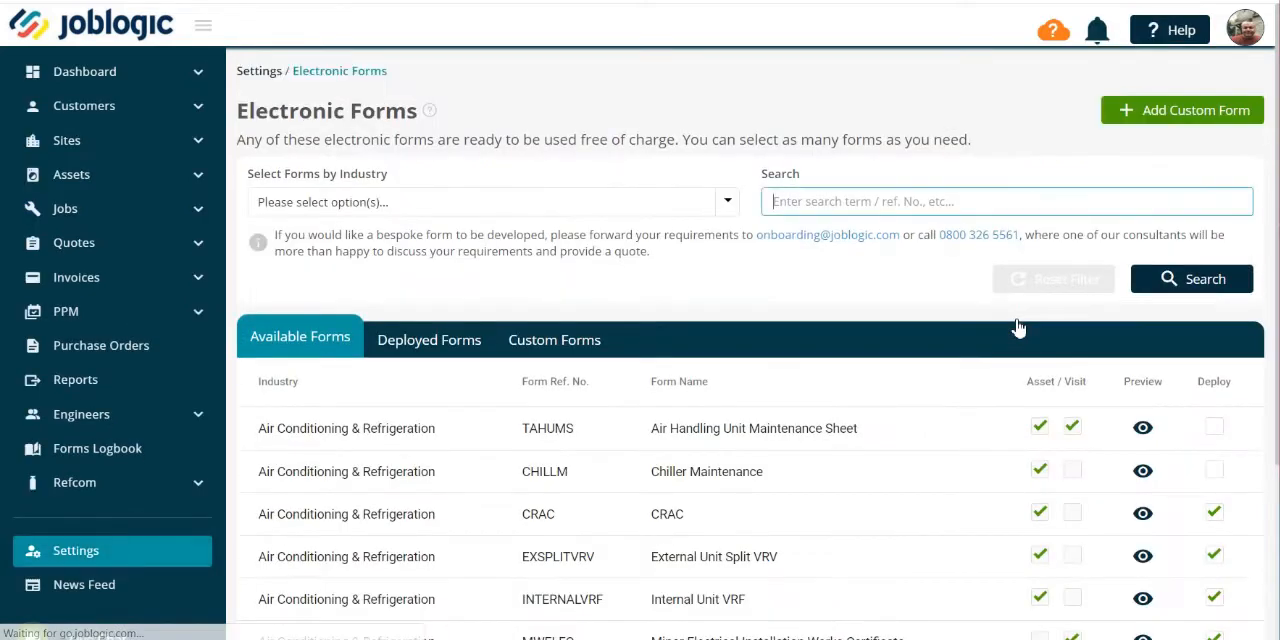
pyautogui.scroll(-3)
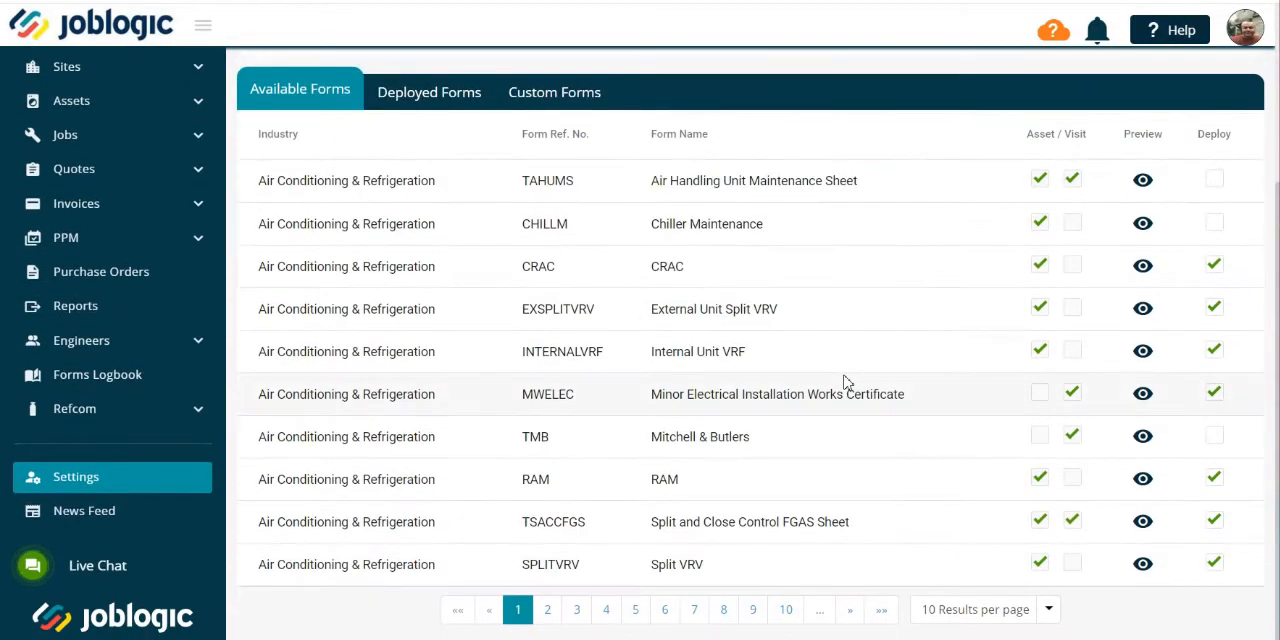
pyautogui.moveTo(696, 376)
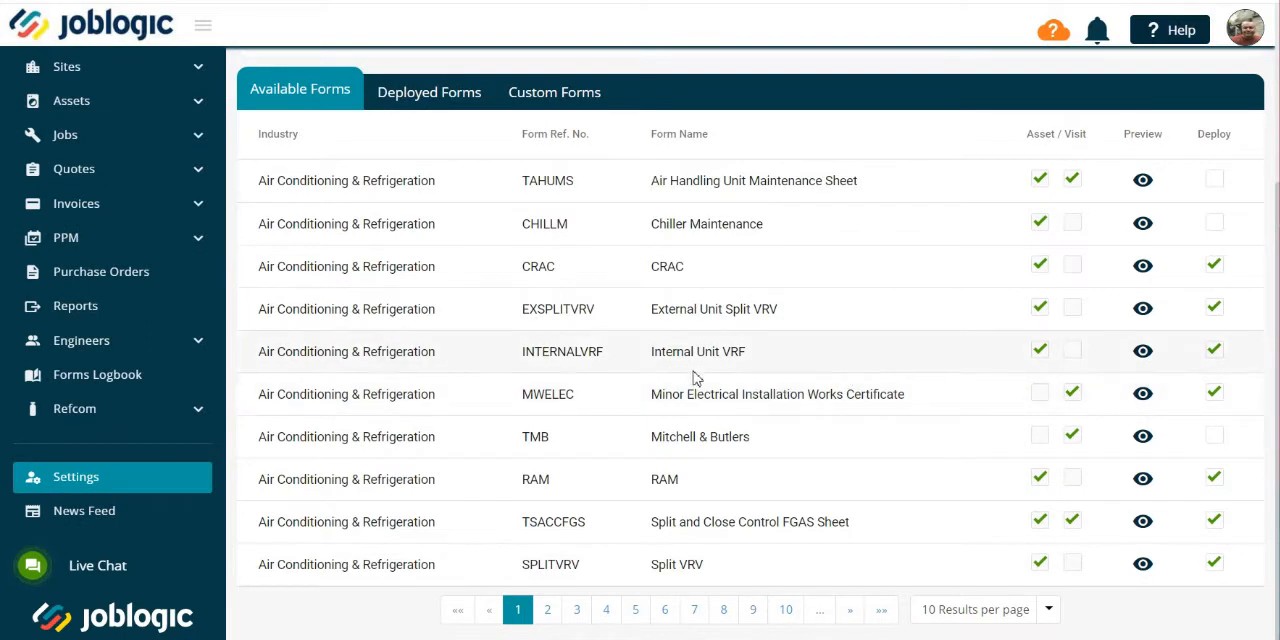
pyautogui.scroll(3)
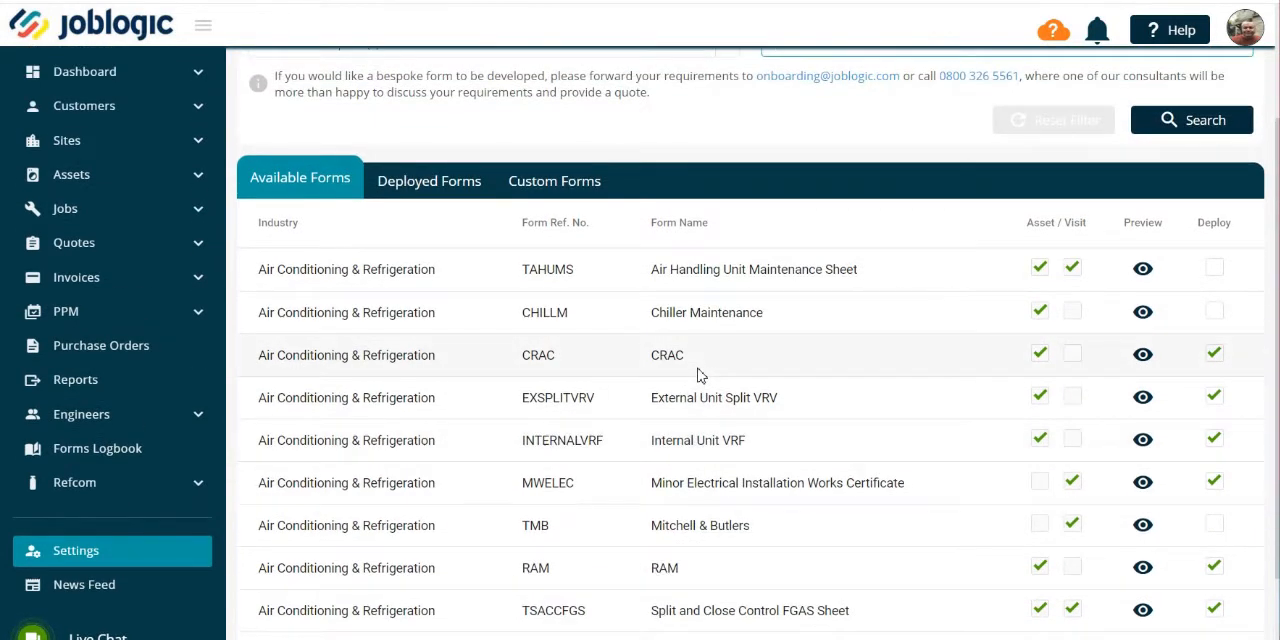
pyautogui.scroll(3)
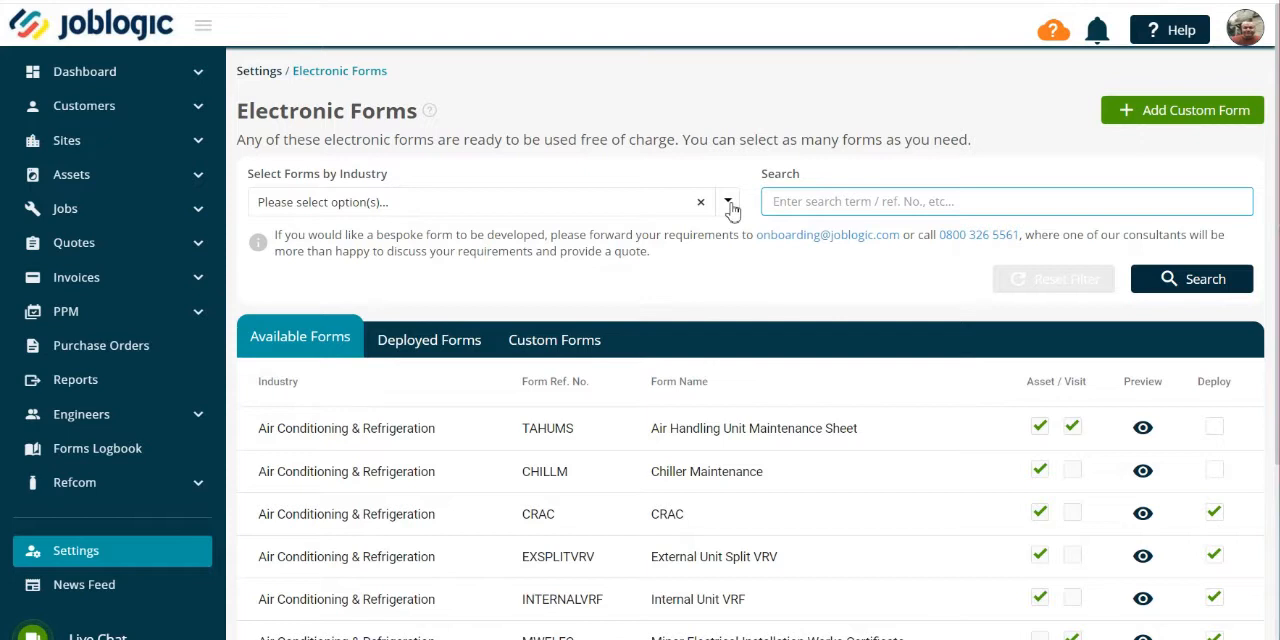
pyautogui.click(728, 200)
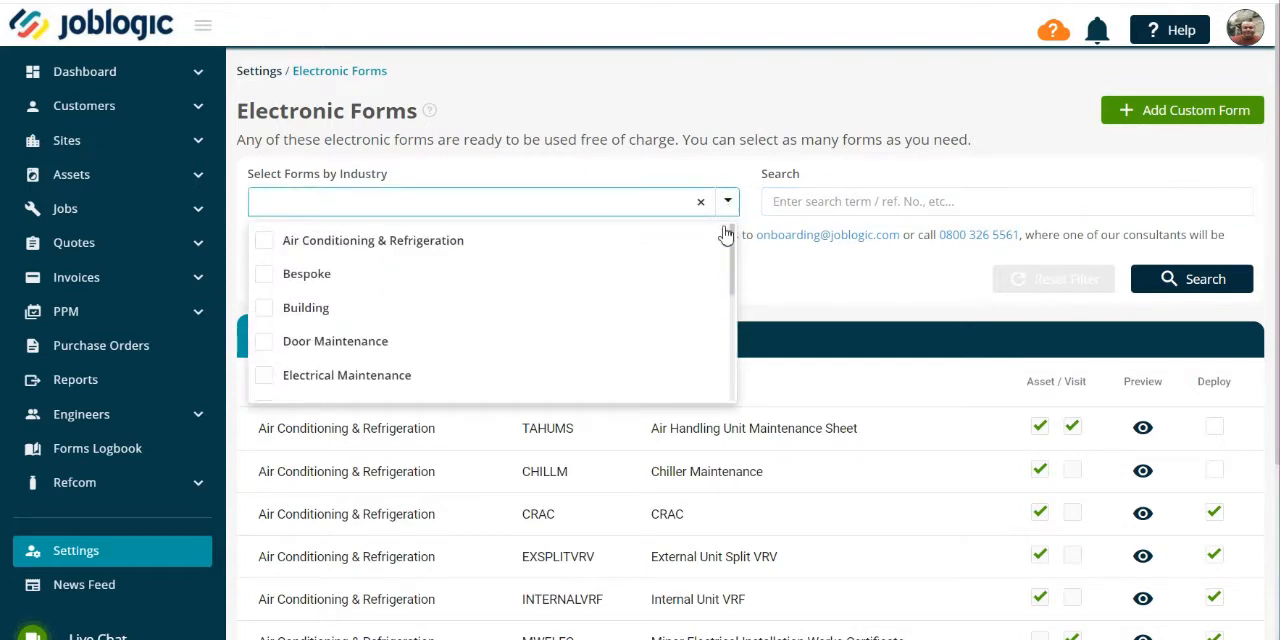
pyautogui.scroll(-3)
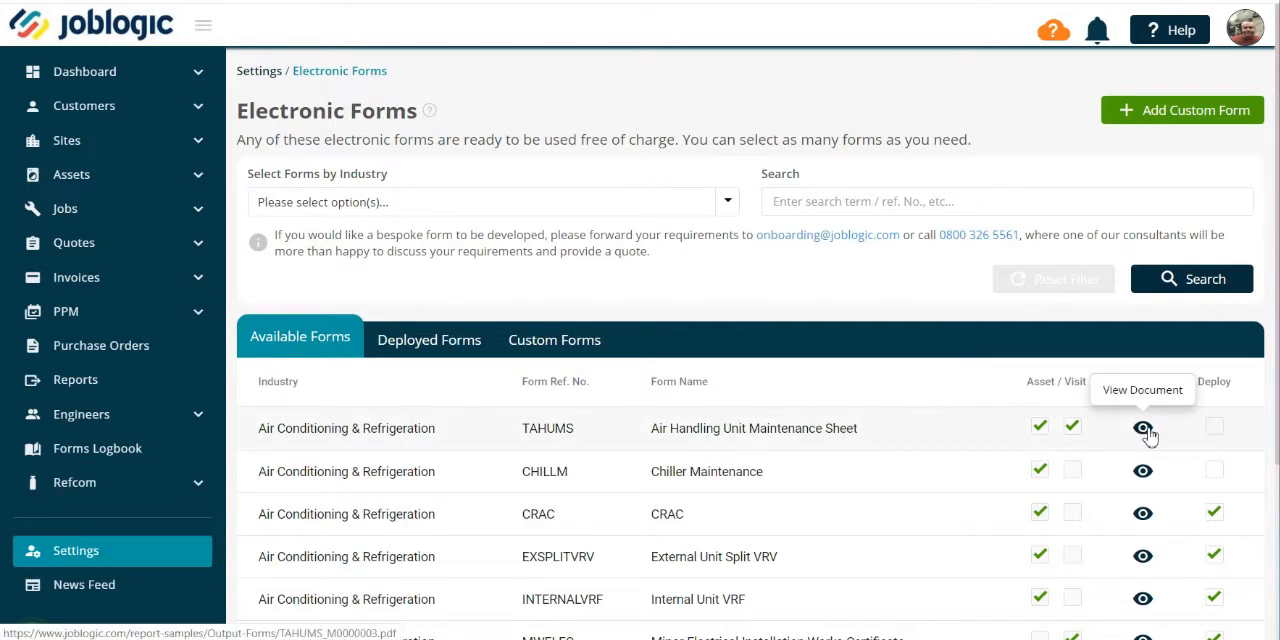
# Preview the TAHUMS Air Handling Unit Maintenance Sheet document
pyautogui.click(1142, 428)
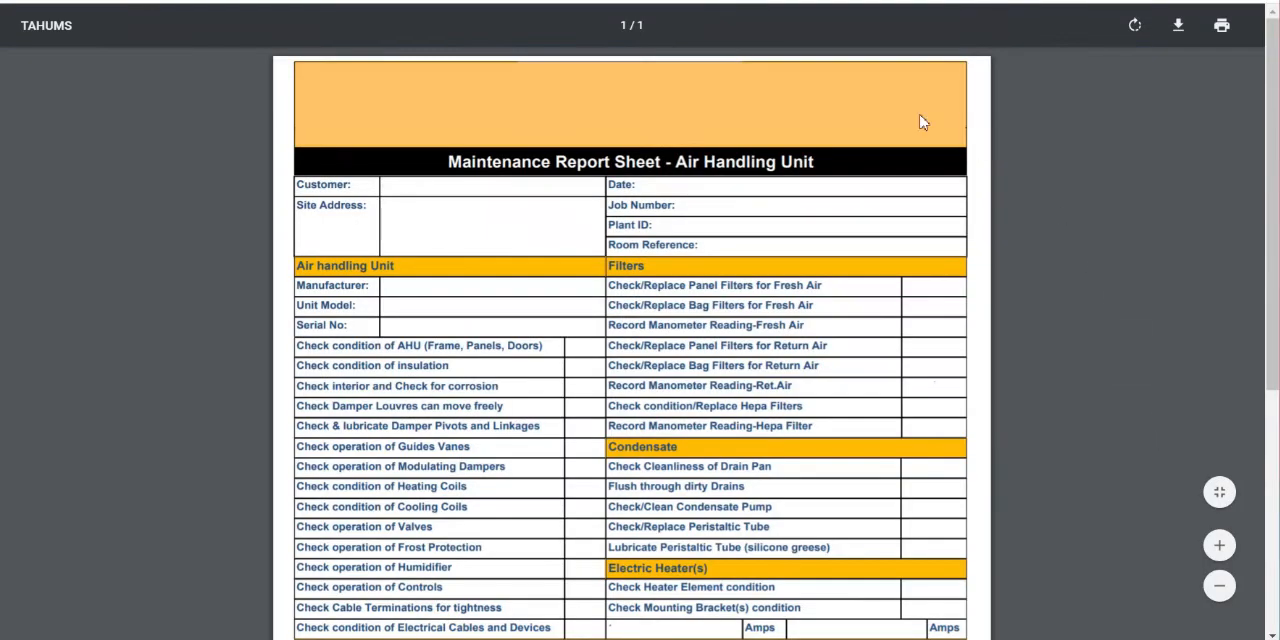
pyautogui.moveTo(956, 196)
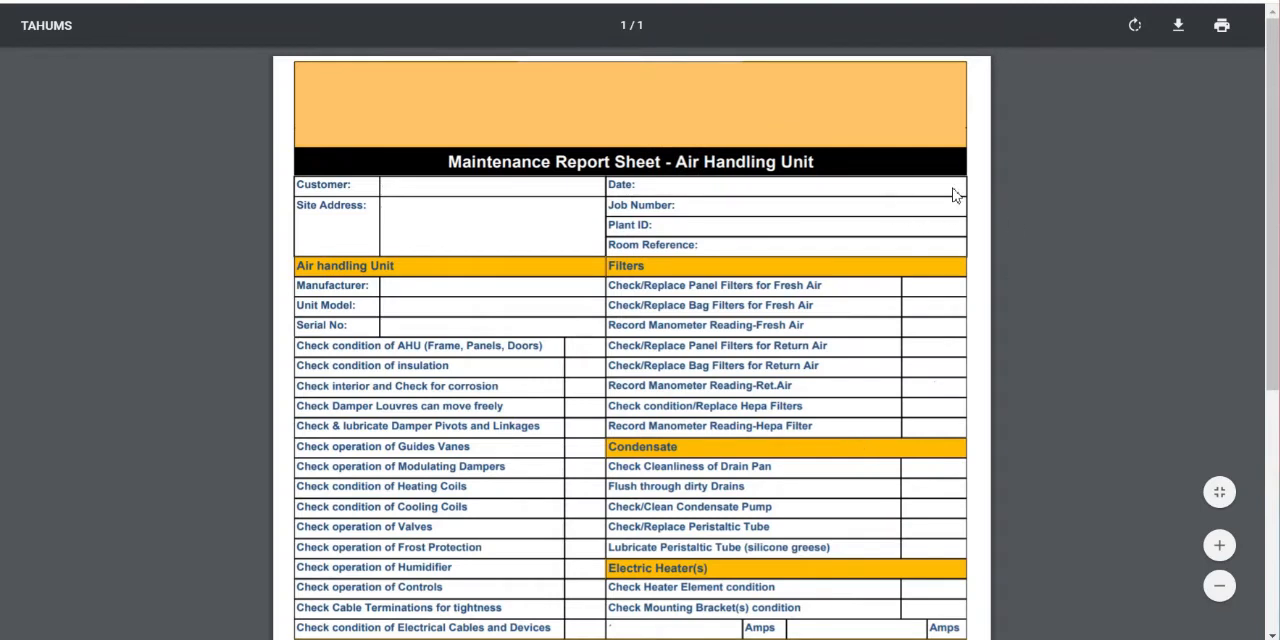
pyautogui.moveTo(956, 196)
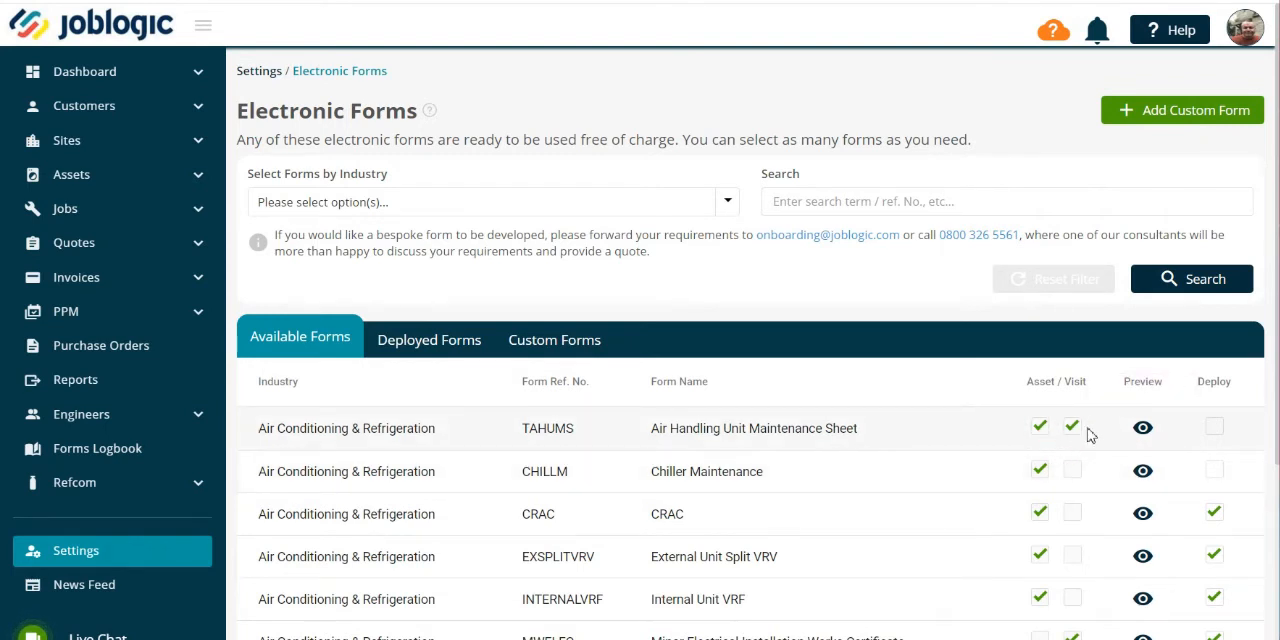
pyautogui.moveTo(1044, 420)
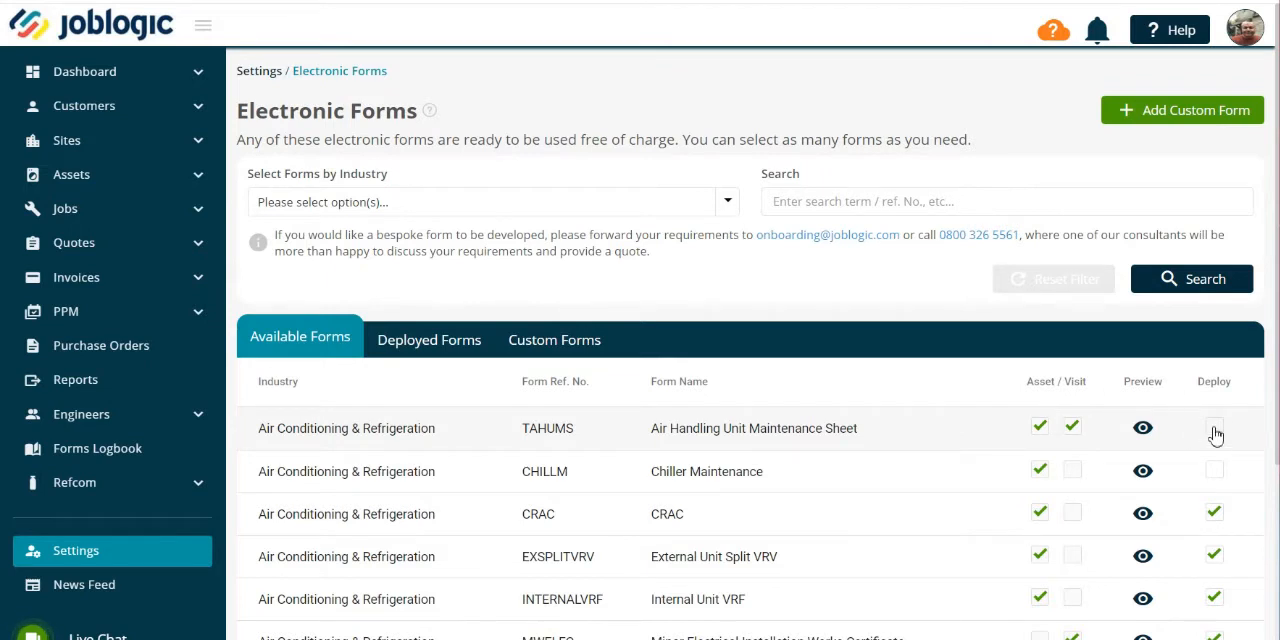
# Tick the Deploy checkbox on the TAHUMS row in Available Forms
pyautogui.click(1212, 428)
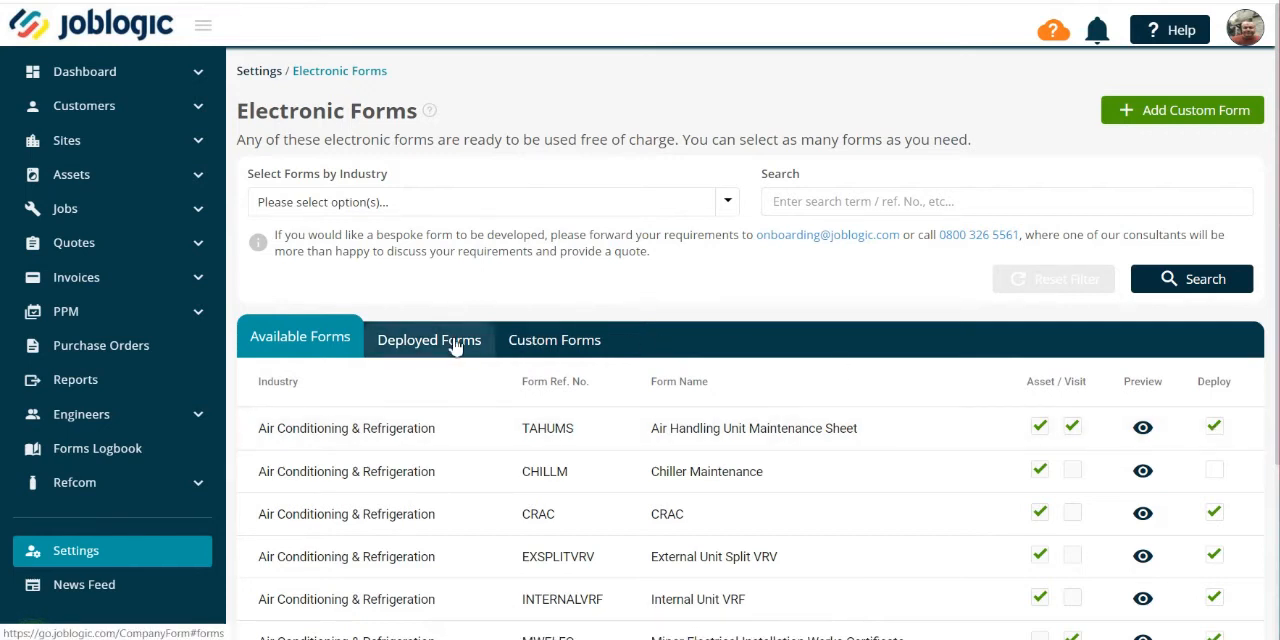
# View the Deployed Forms list showing TAHUMS alongside CRAC and VRF forms
pyautogui.click(428, 340)
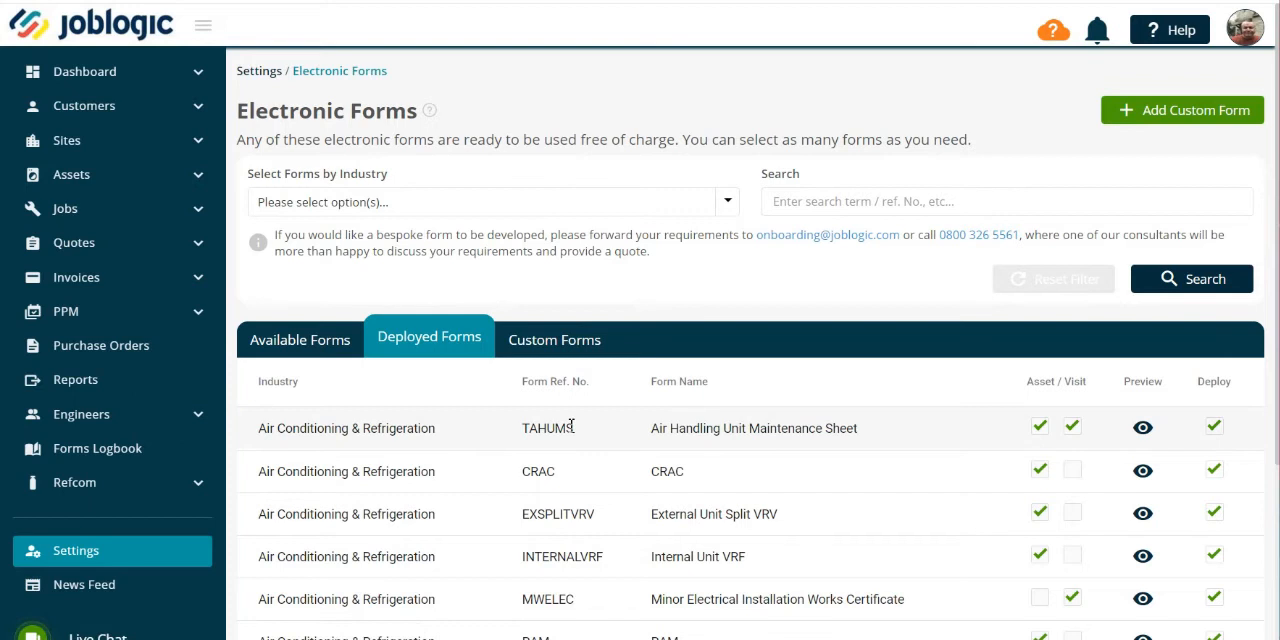
pyautogui.moveTo(1200, 456)
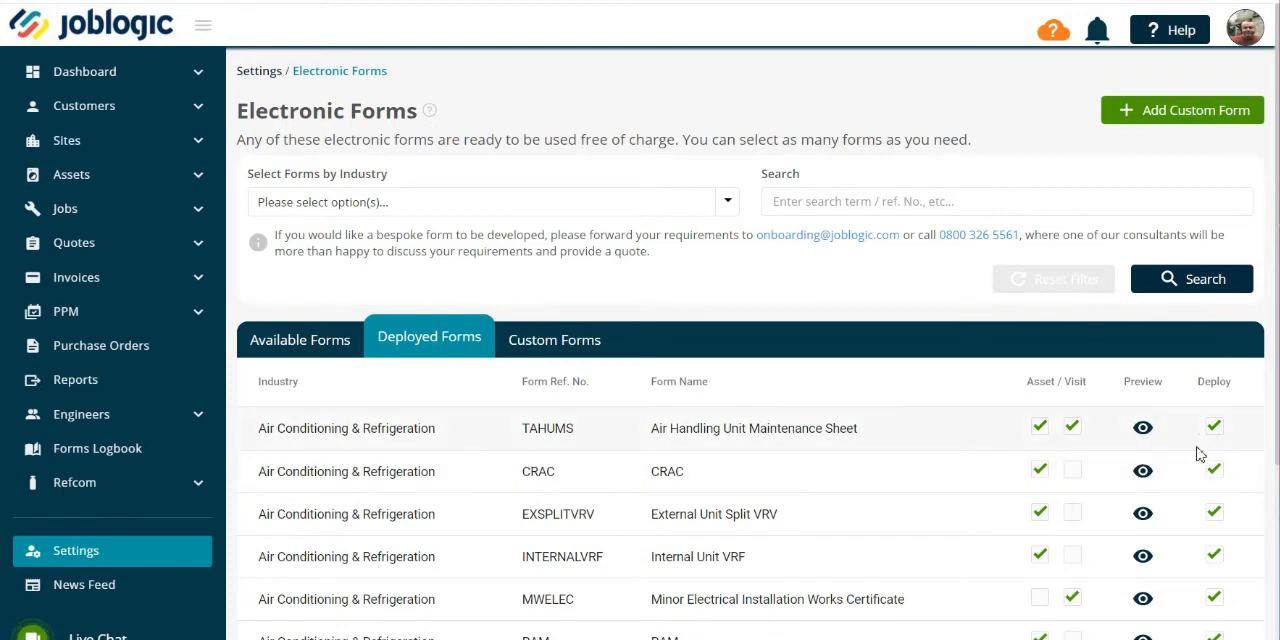
pyautogui.moveTo(1228, 148)
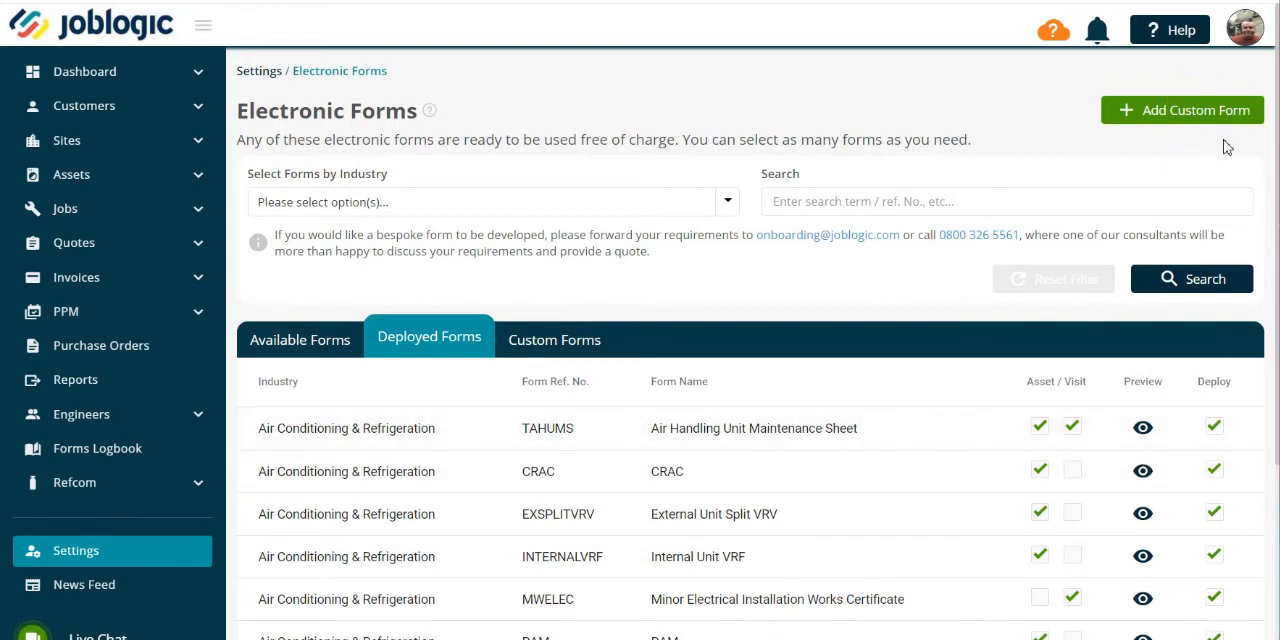